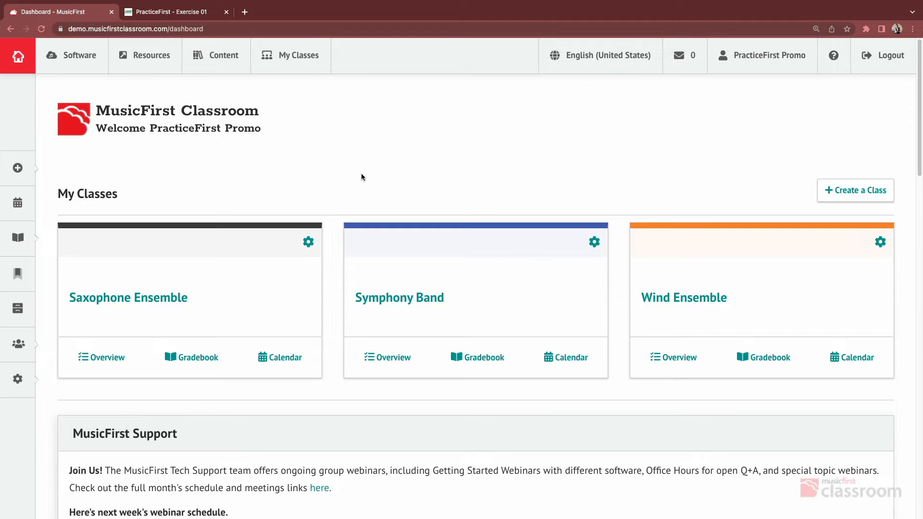
- Open the Software catalogue listing music apps such as PracticeFirst
{"action": "left_click", "coordinate": [362, 174]}
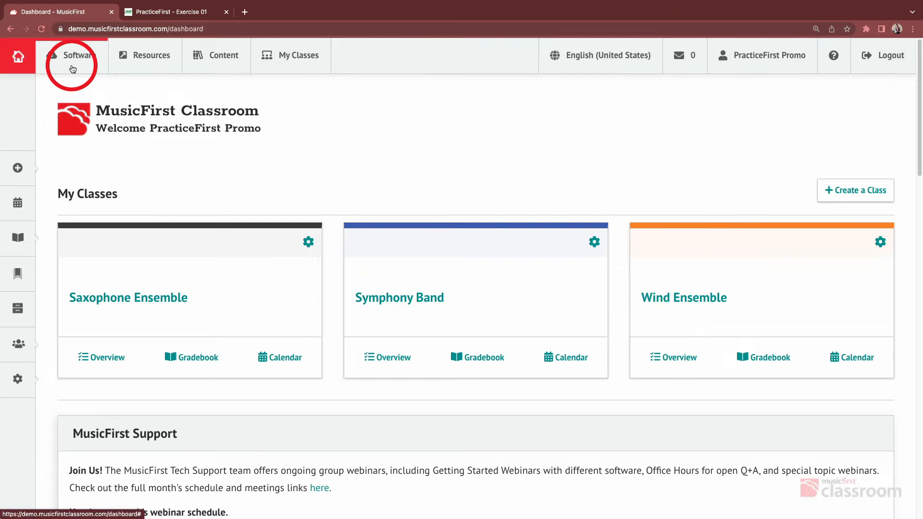
{"action": "left_click", "coordinate": [72, 55]}
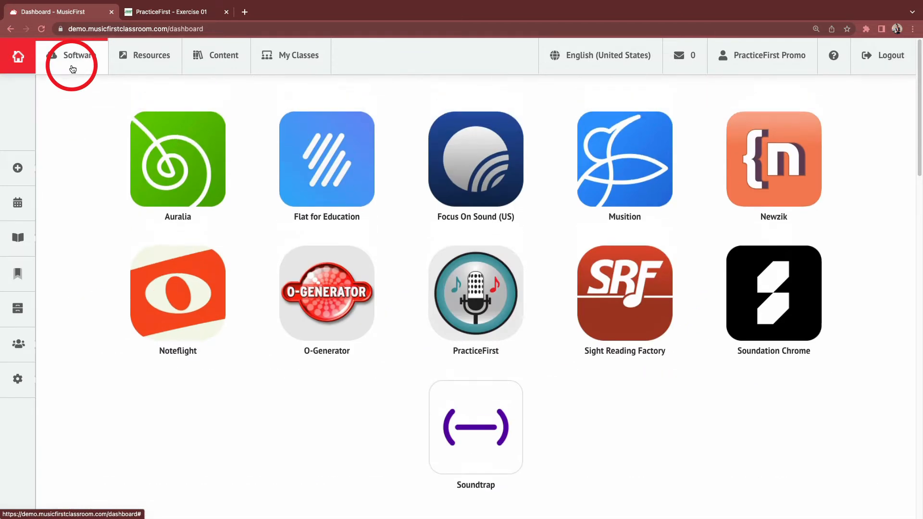
{"action": "mouse_move", "coordinate": [421, 238]}
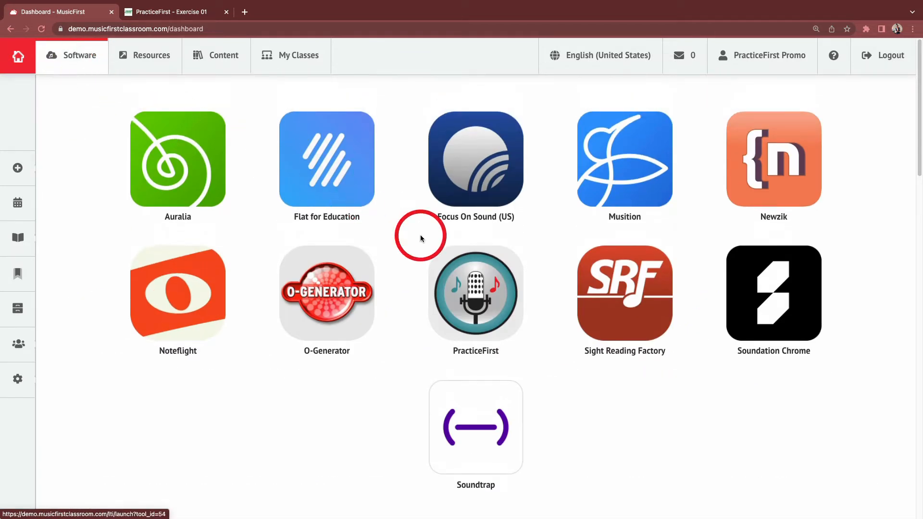
{"action": "mouse_move", "coordinate": [475, 289]}
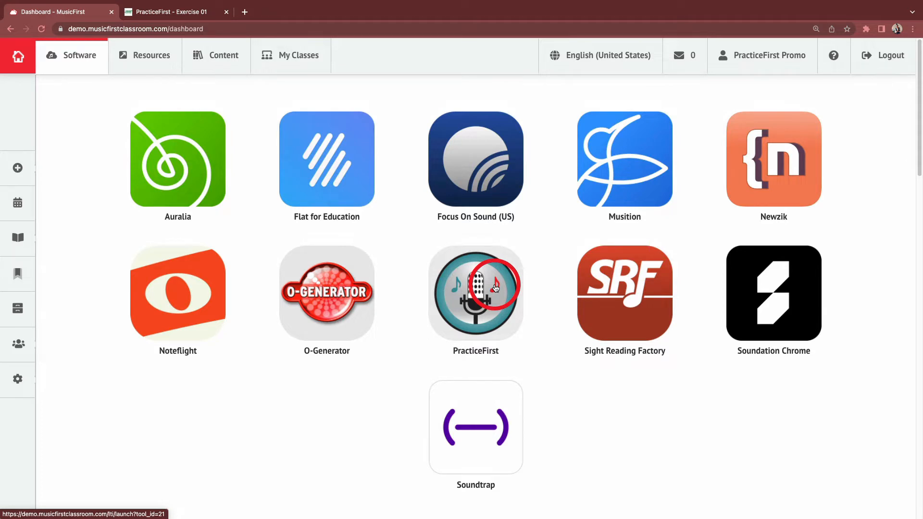
- Launch PracticeFirst and view Exercise 01 with its colour-coded feedback bar
{"action": "left_click", "coordinate": [475, 293]}
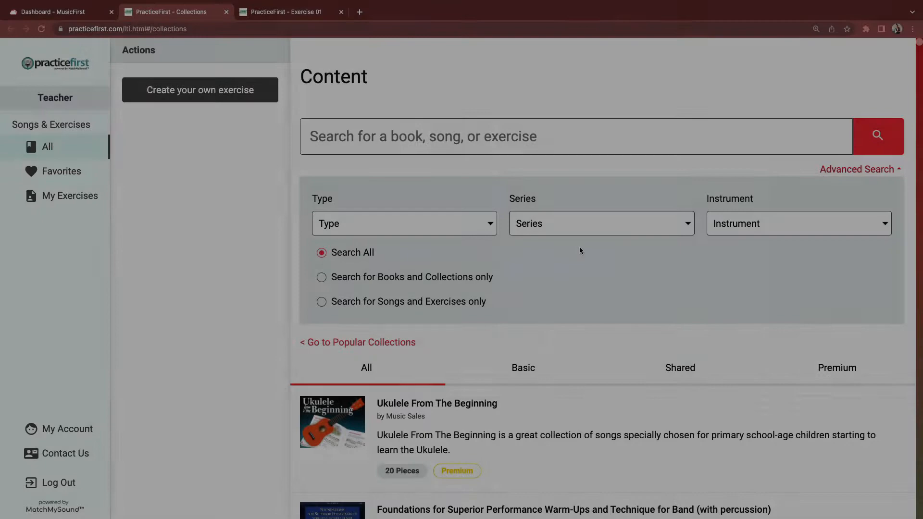
{"action": "left_click", "coordinate": [288, 11]}
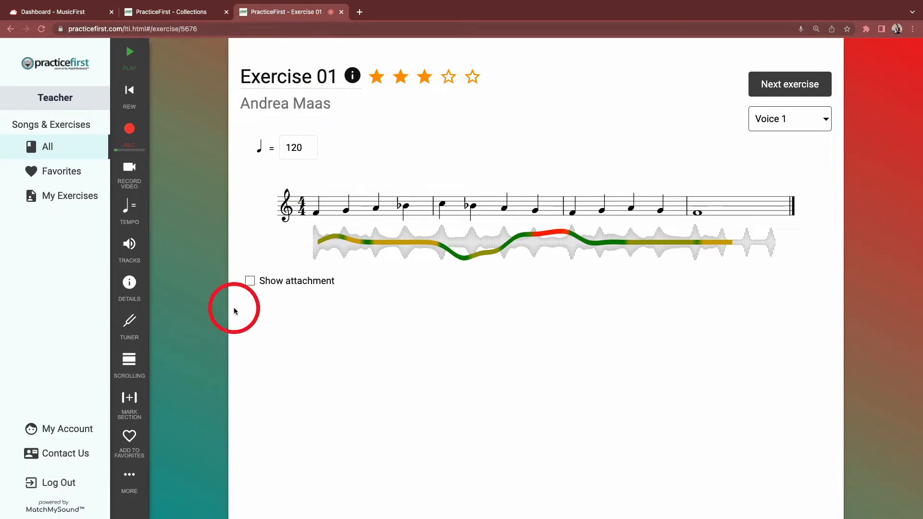
{"action": "left_click", "coordinate": [129, 480]}
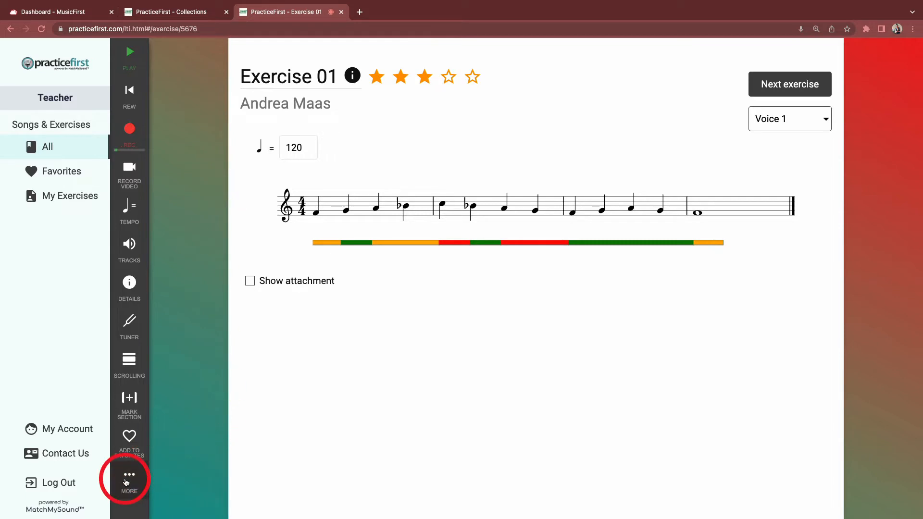
- Turn on Full feedback to show the pitch curve beneath the staff
{"action": "left_click", "coordinate": [129, 478]}
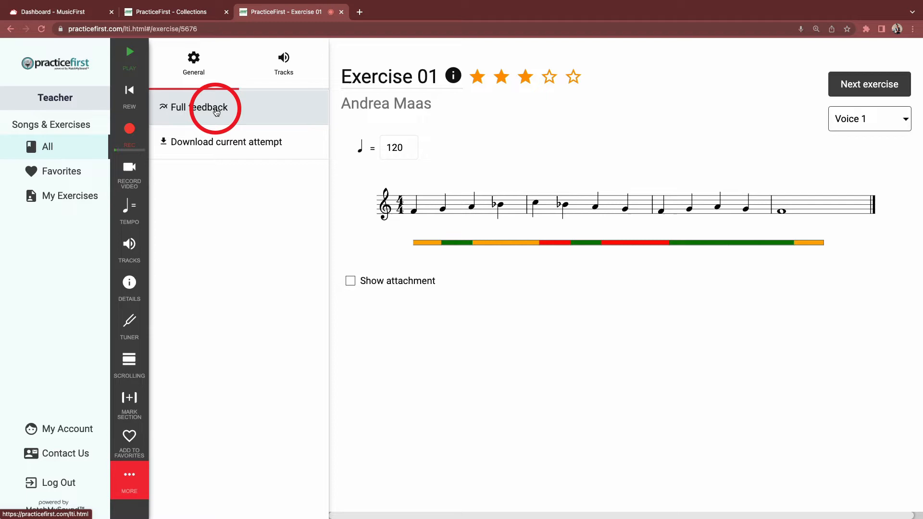
{"action": "left_click", "coordinate": [202, 107]}
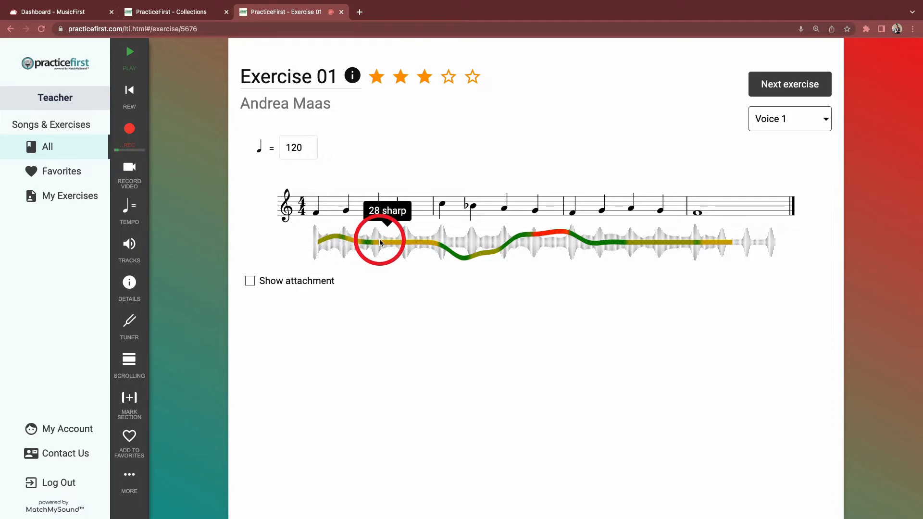
{"action": "mouse_move", "coordinate": [419, 247]}
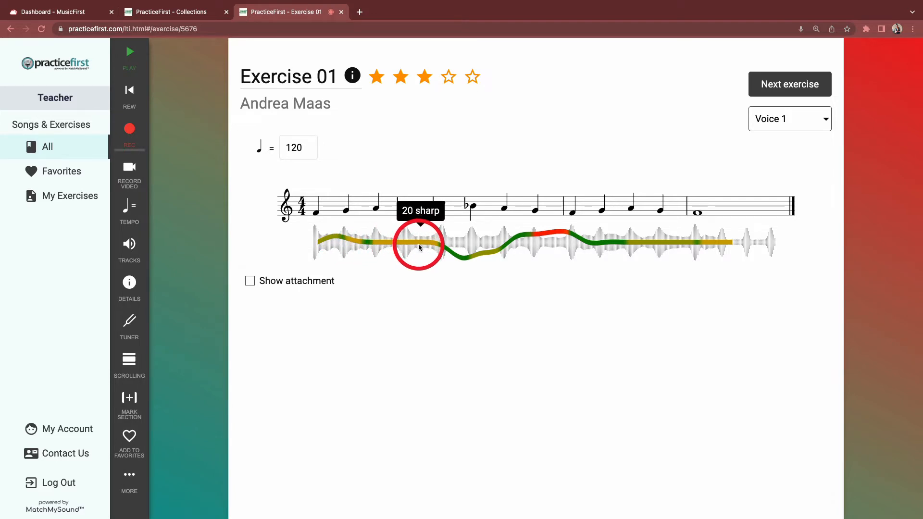
{"action": "mouse_move", "coordinate": [459, 254]}
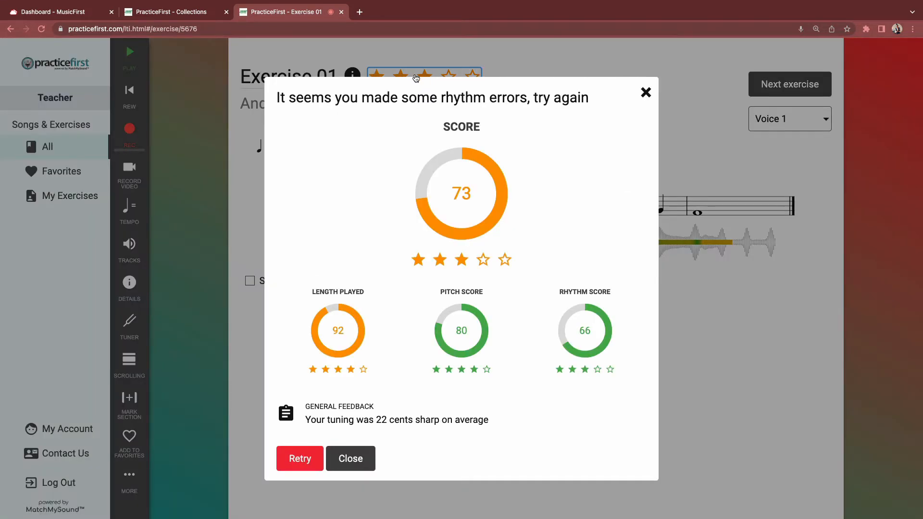
{"action": "mouse_move", "coordinate": [580, 327]}
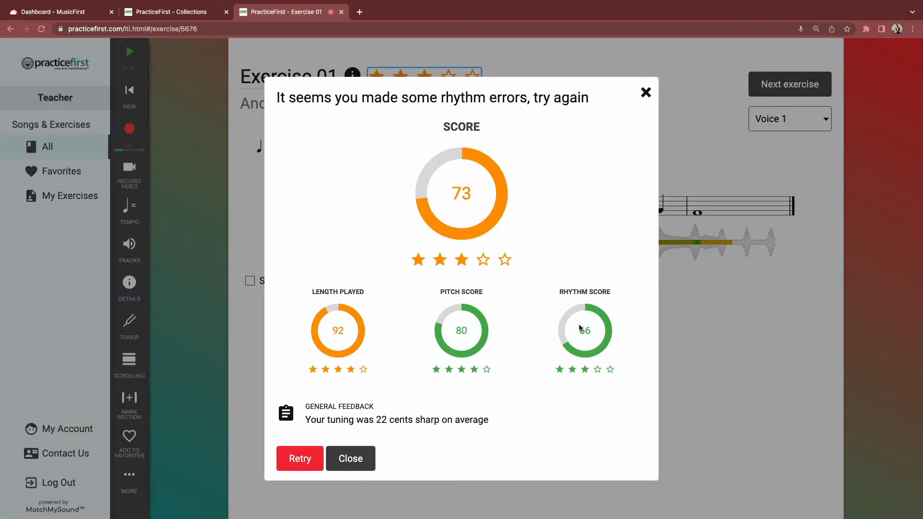
{"action": "mouse_move", "coordinate": [489, 222]}
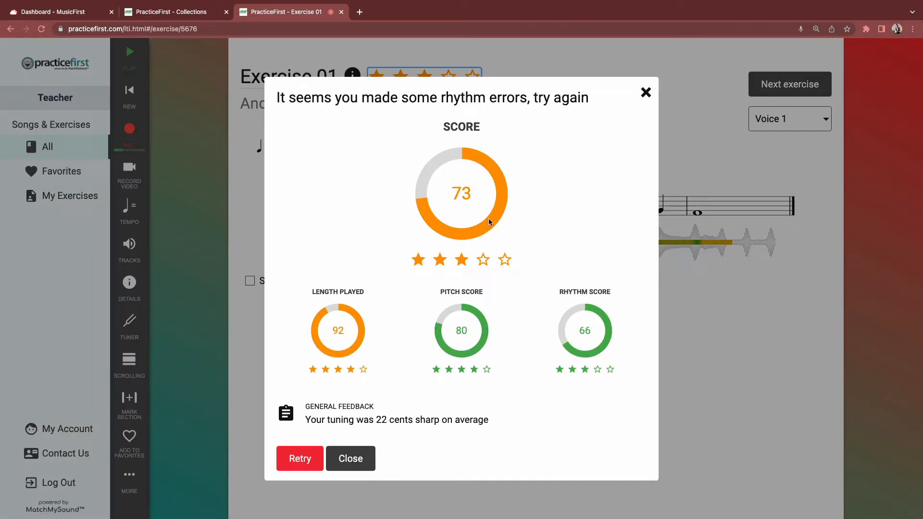
{"action": "mouse_move", "coordinate": [387, 333]}
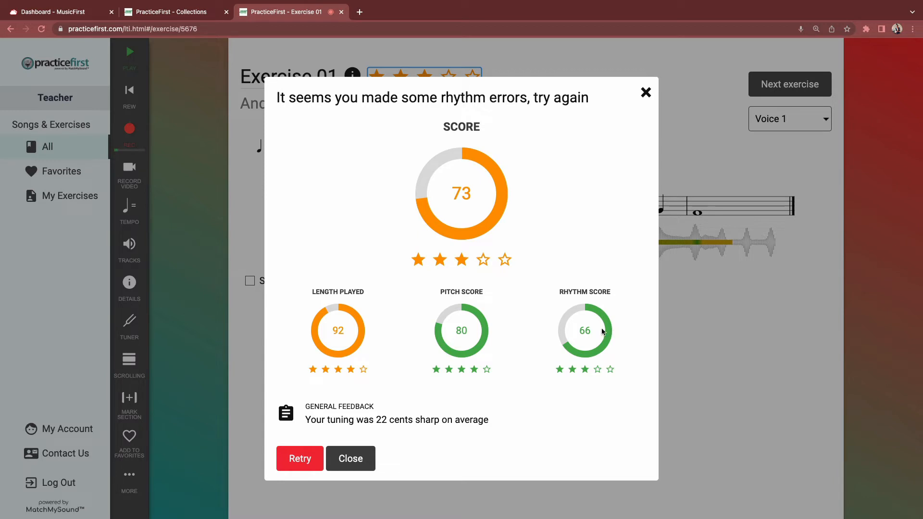
{"action": "mouse_move", "coordinate": [584, 331]}
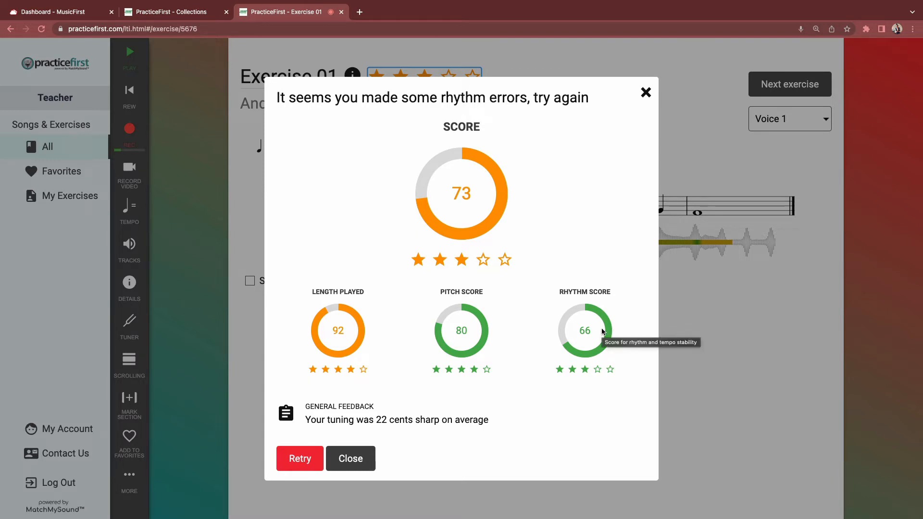
{"action": "mouse_move", "coordinate": [631, 330]}
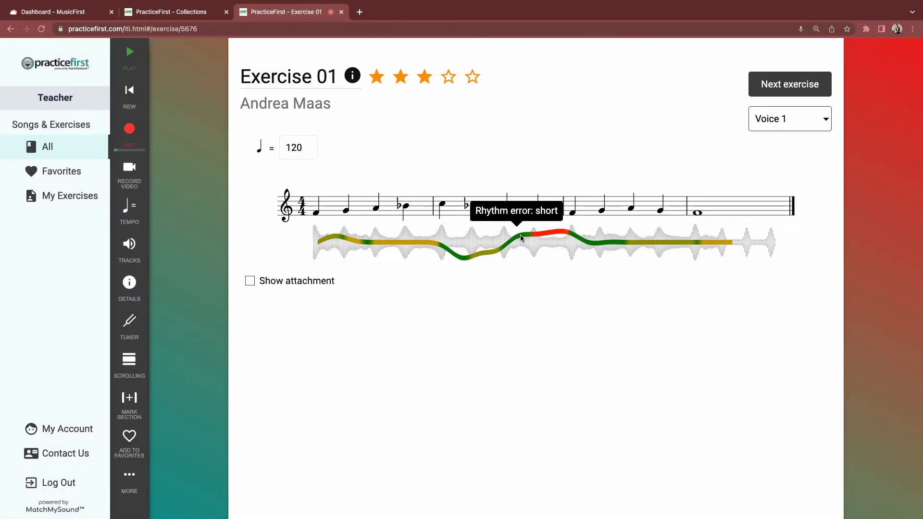
{"action": "mouse_move", "coordinate": [453, 254]}
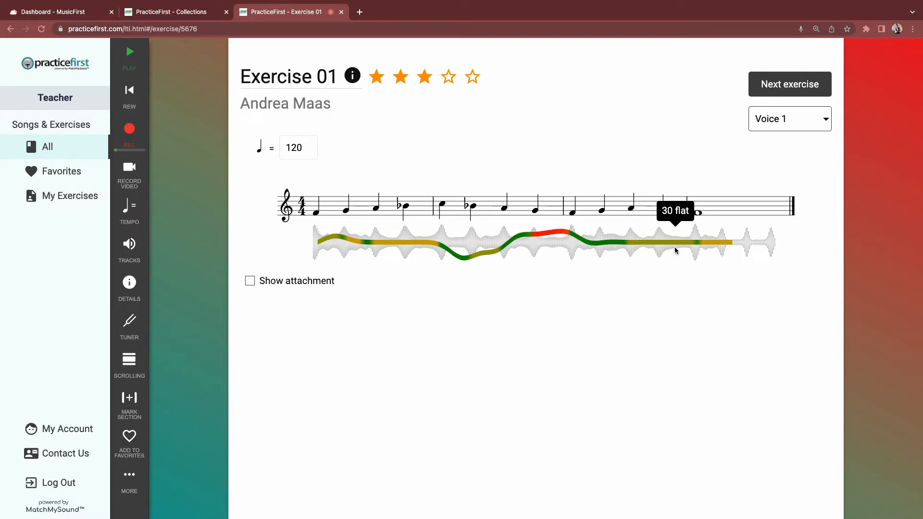
{"action": "mouse_move", "coordinate": [692, 249]}
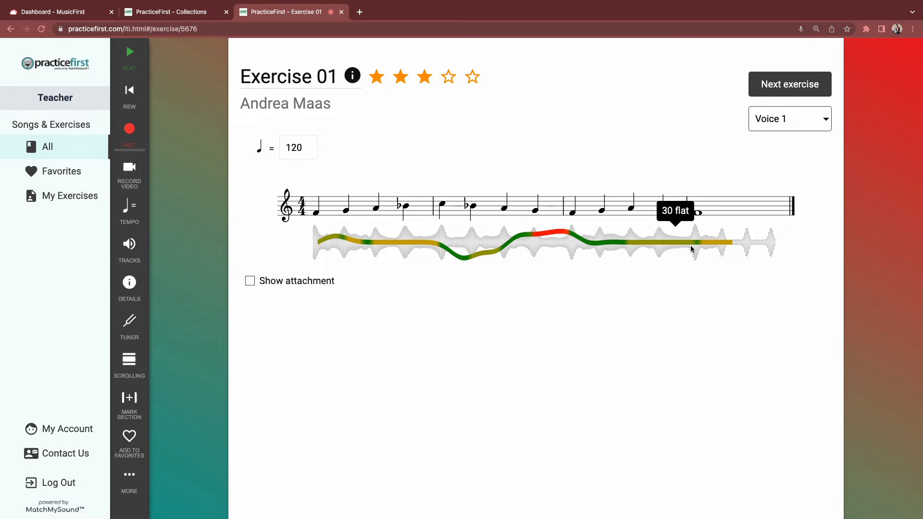
{"action": "left_click", "coordinate": [129, 128]}
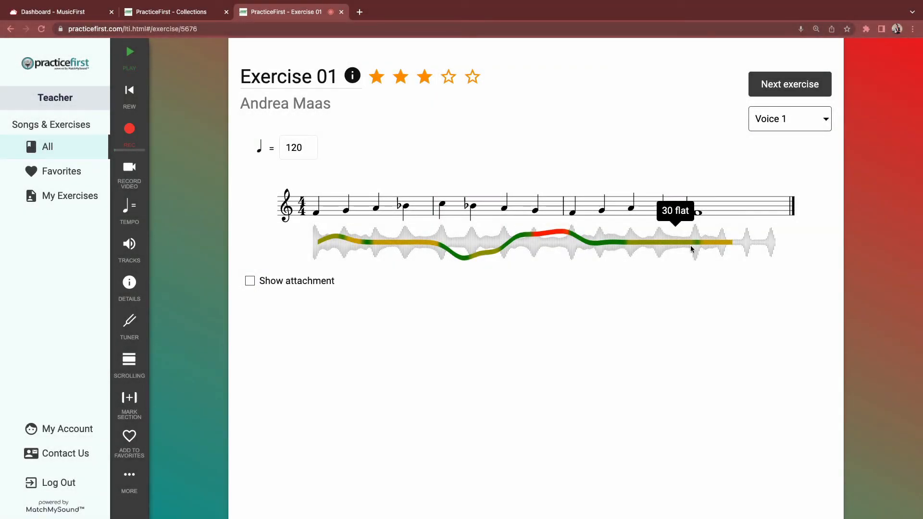
{"action": "left_click", "coordinate": [129, 129]}
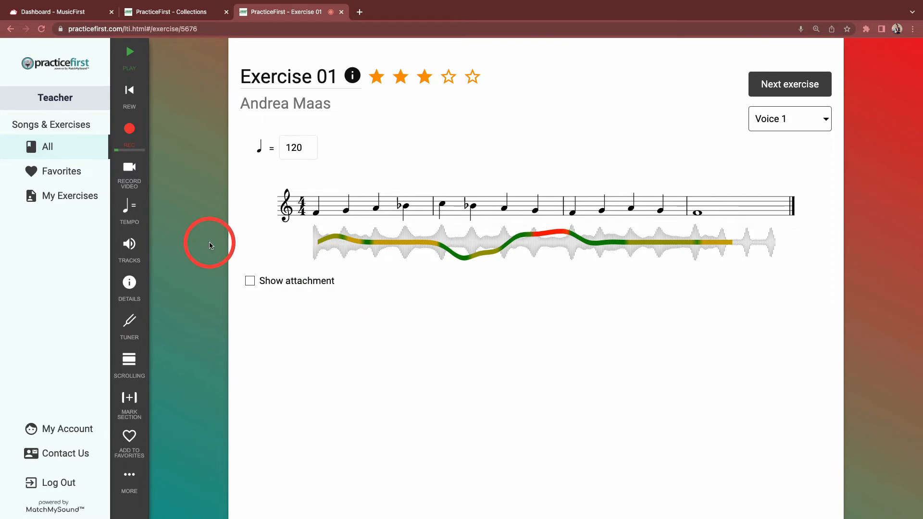
- Switch demo audio playback from matched recording to Backing Track
{"action": "left_click", "coordinate": [129, 243]}
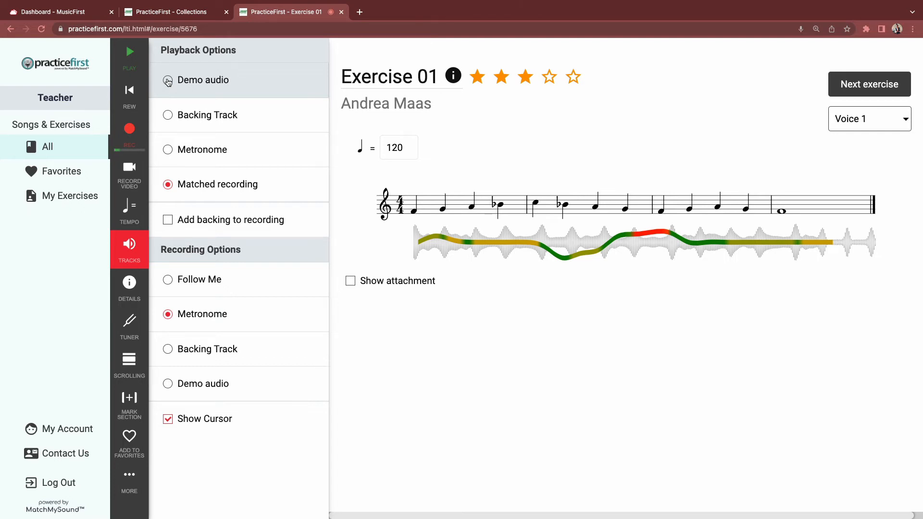
{"action": "left_click", "coordinate": [168, 80]}
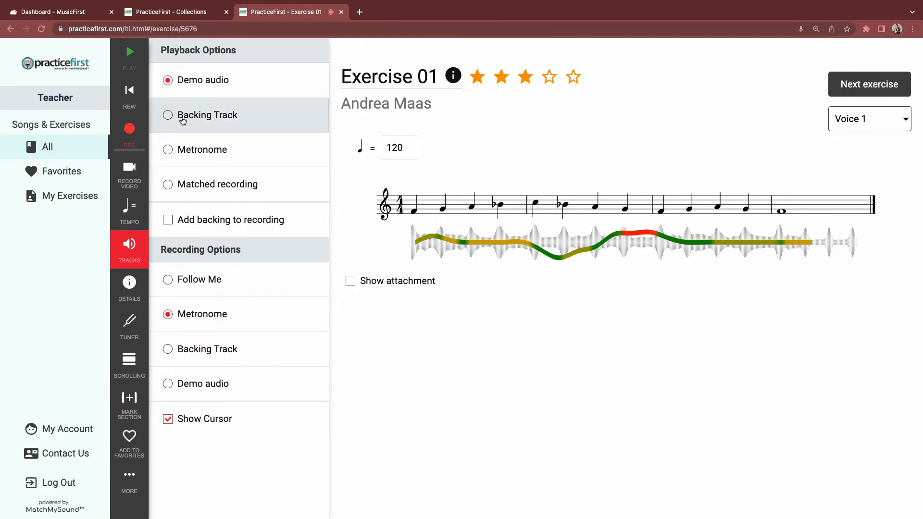
{"action": "left_click", "coordinate": [168, 115]}
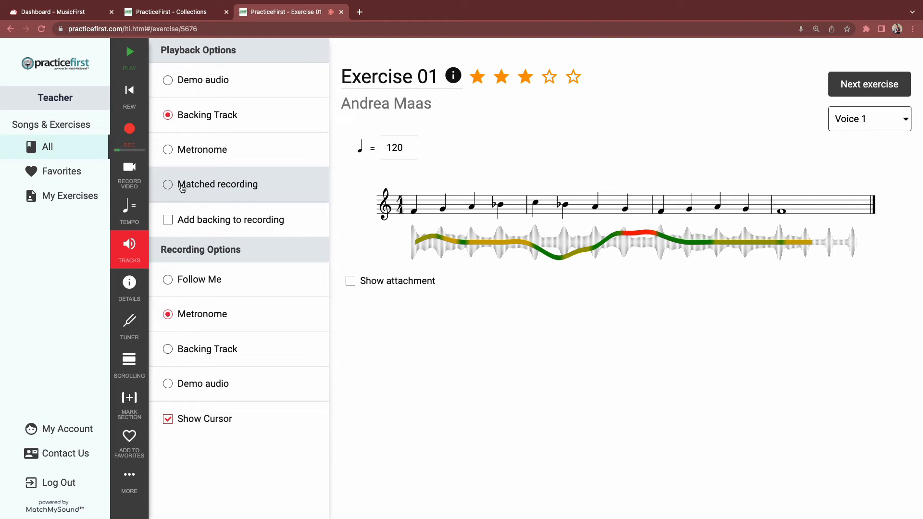
{"action": "mouse_move", "coordinate": [250, 255]}
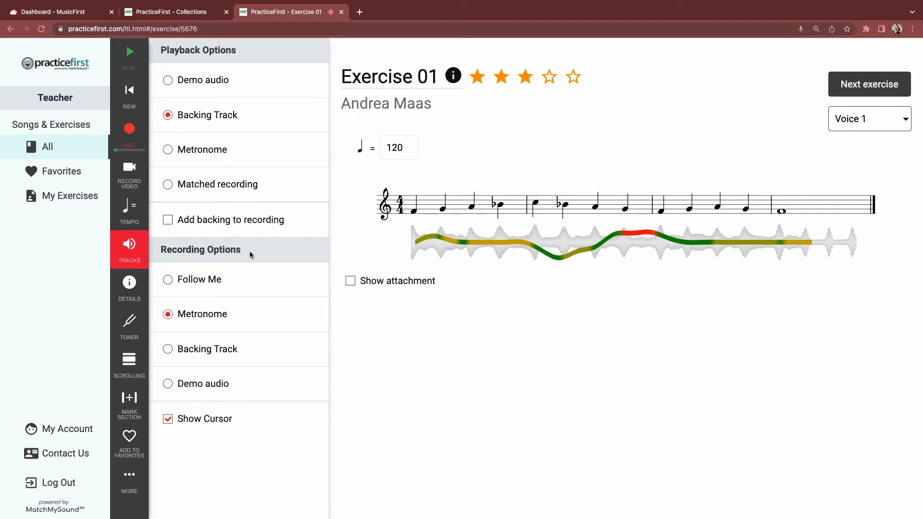
{"action": "mouse_move", "coordinate": [236, 280]}
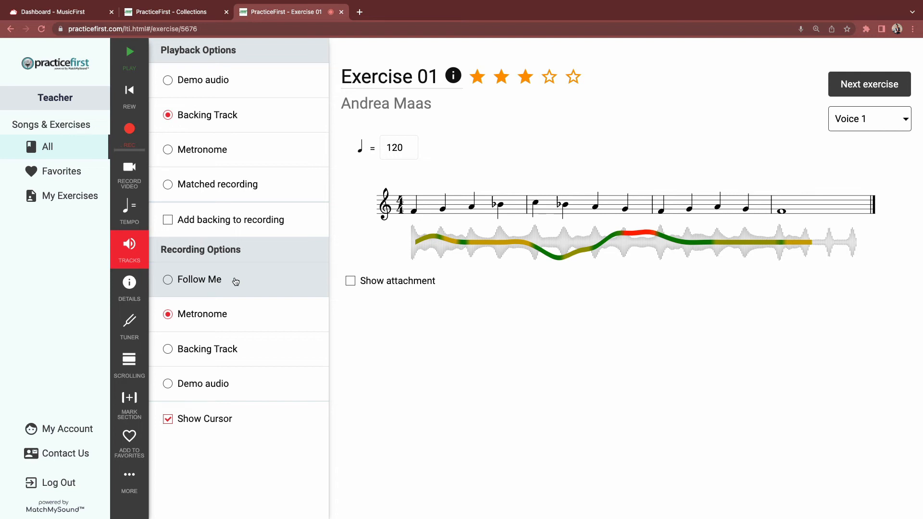
{"action": "mouse_move", "coordinate": [242, 314]}
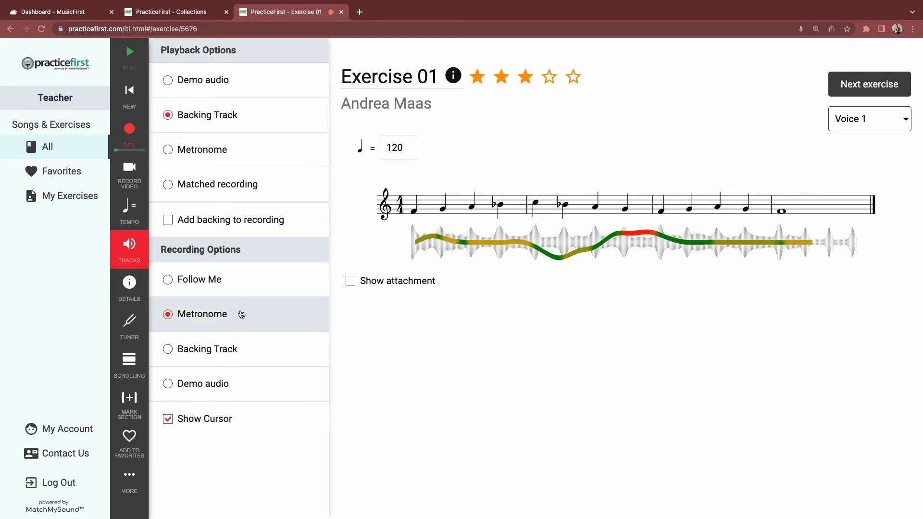
{"action": "mouse_move", "coordinate": [252, 356]}
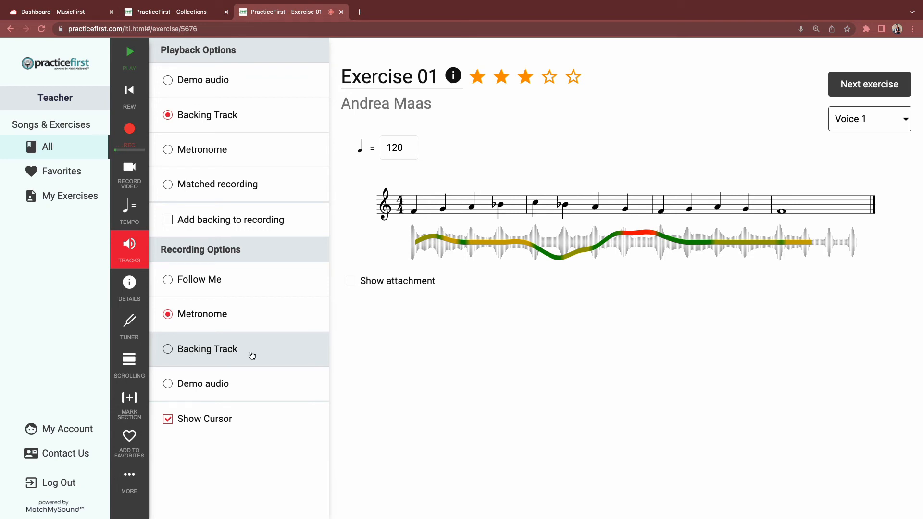
{"action": "mouse_move", "coordinate": [247, 384]}
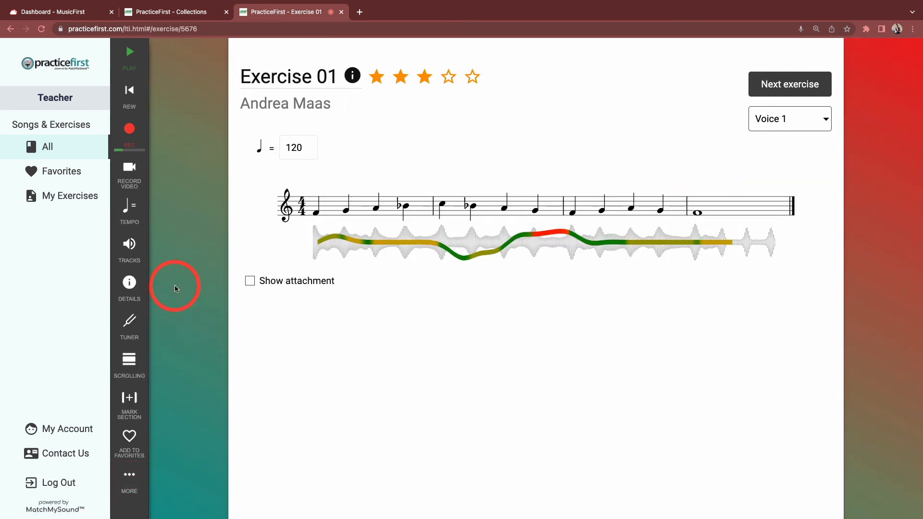
{"action": "mouse_move", "coordinate": [150, 430]}
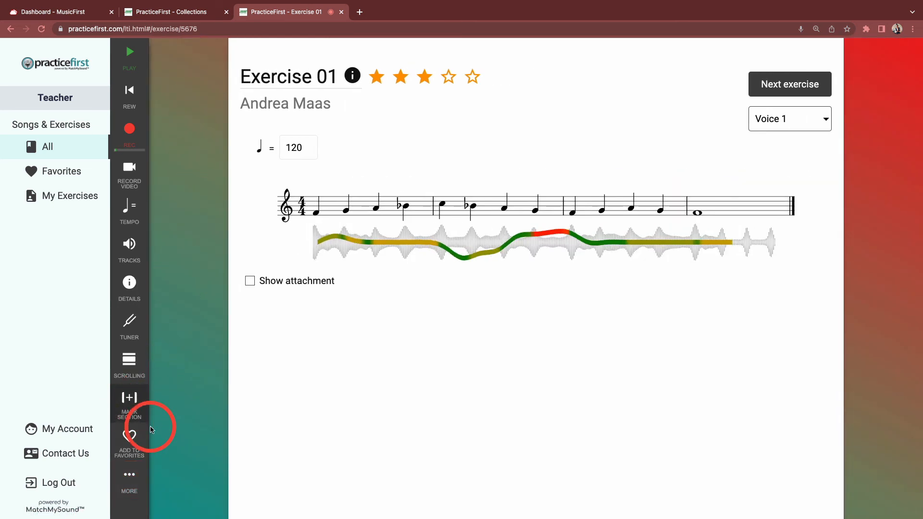
- Add Exercise 01 to favorites
{"action": "left_click", "coordinate": [129, 439]}
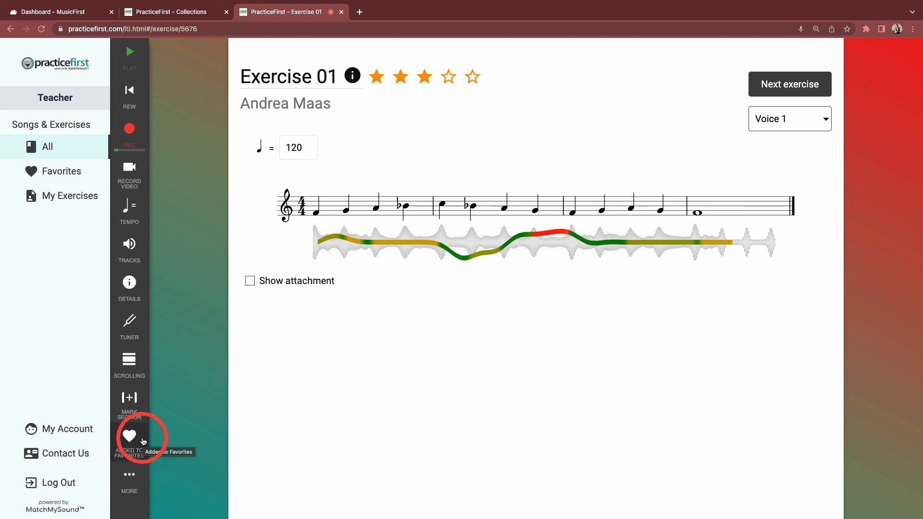
{"action": "left_click", "coordinate": [129, 438]}
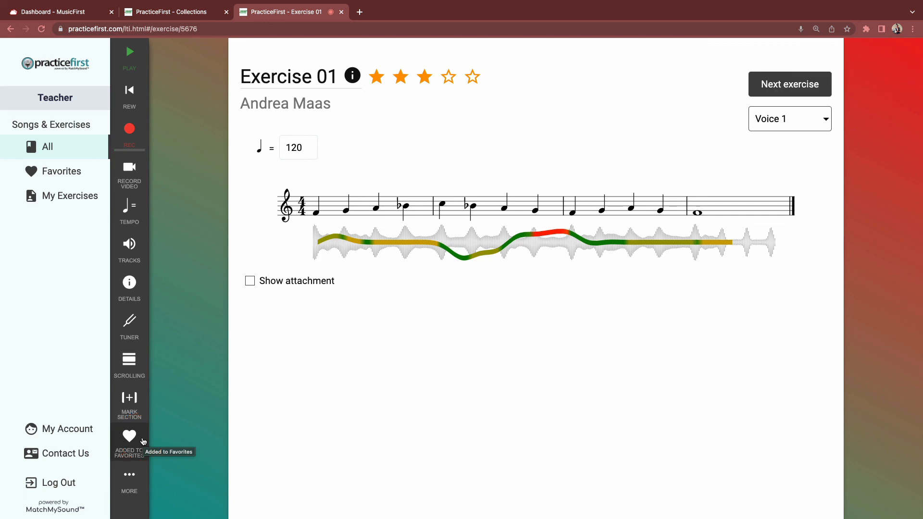
{"action": "left_click", "coordinate": [790, 119]}
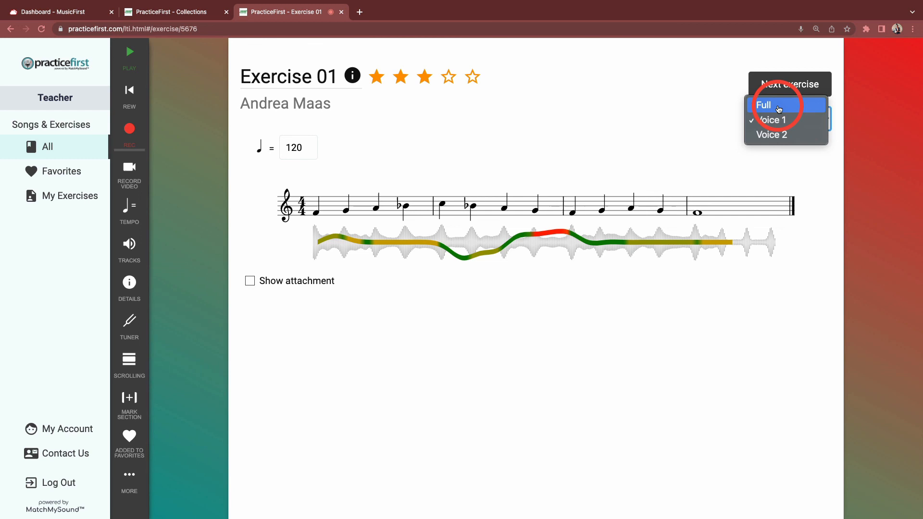
{"action": "left_click", "coordinate": [764, 105]}
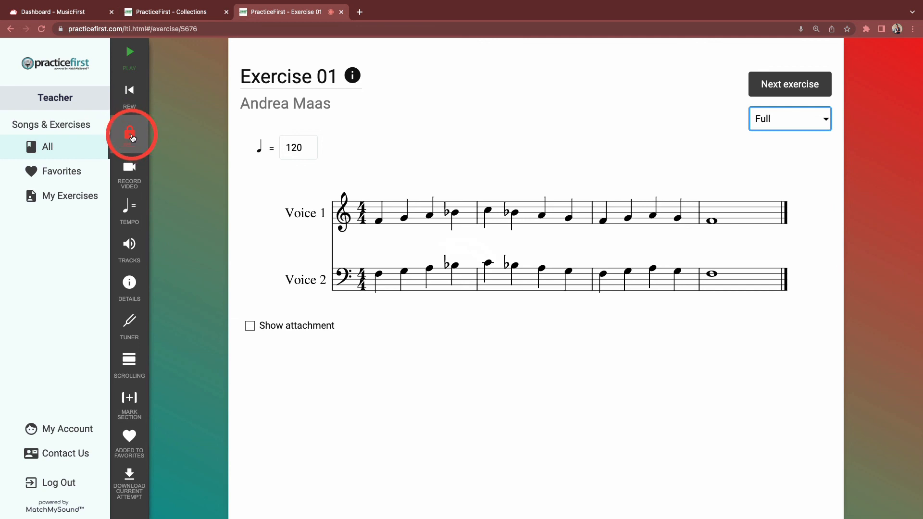
{"action": "left_click", "coordinate": [789, 118]}
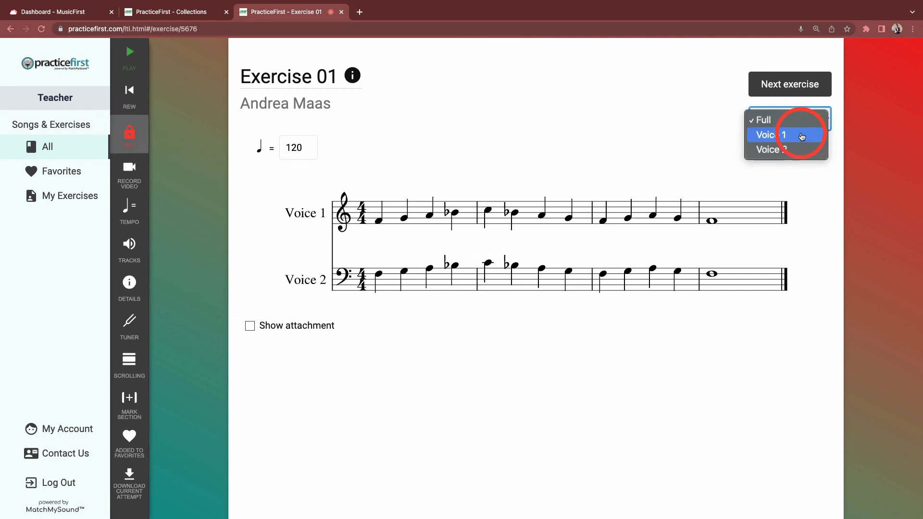
{"action": "left_click", "coordinate": [788, 118]}
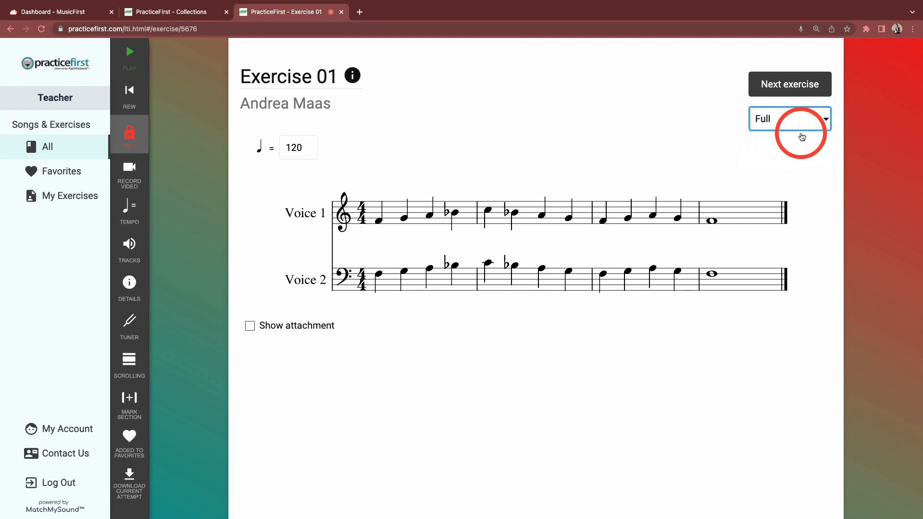
{"action": "left_click", "coordinate": [789, 119]}
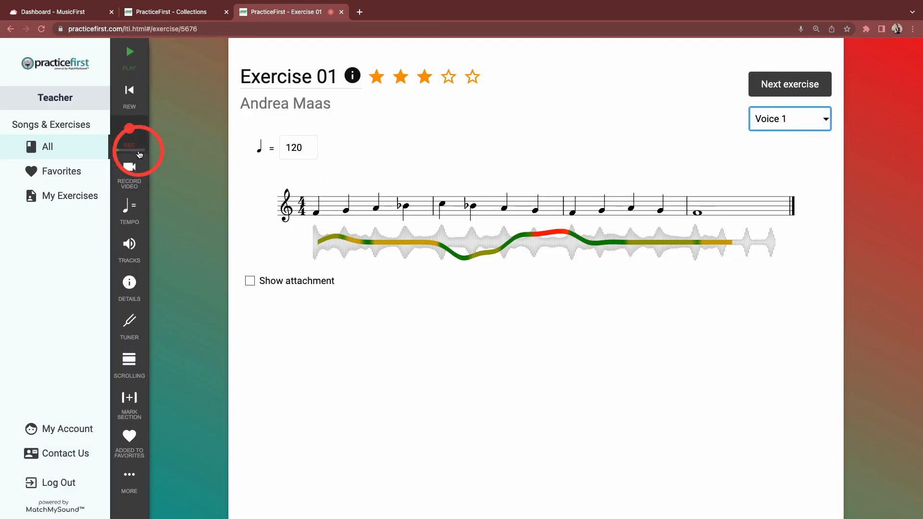